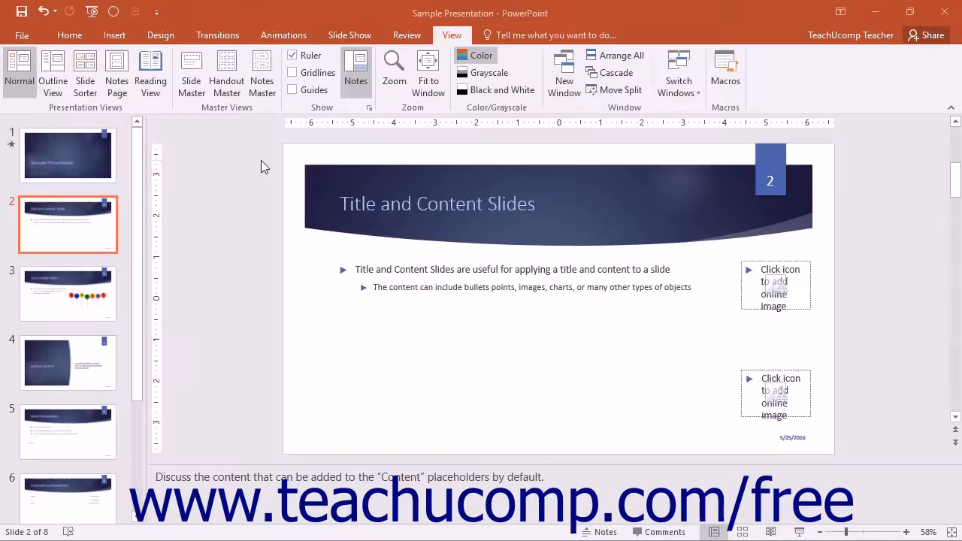
mouse_move(116, 75)
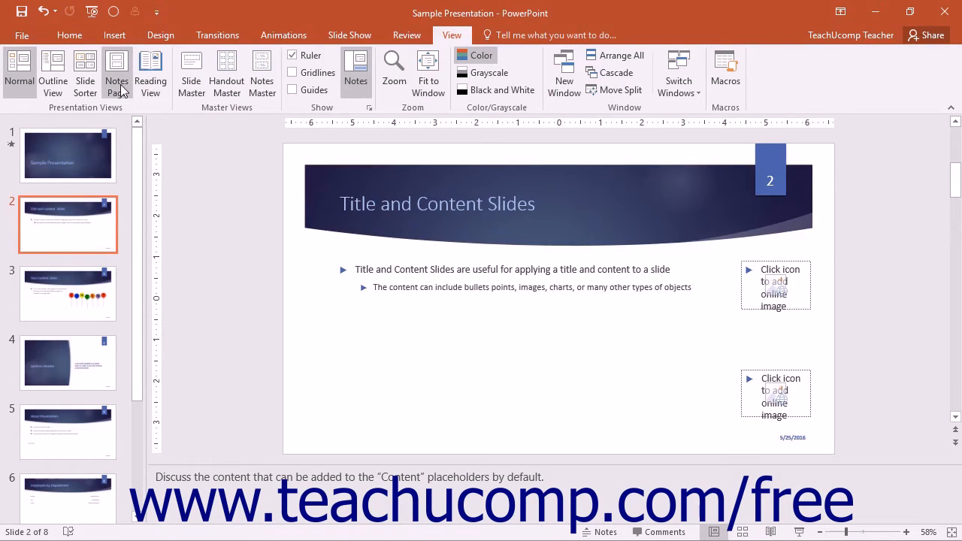
Show slide 2 in Notes Page view with its speaker notes below the slide image.
left_click(117, 72)
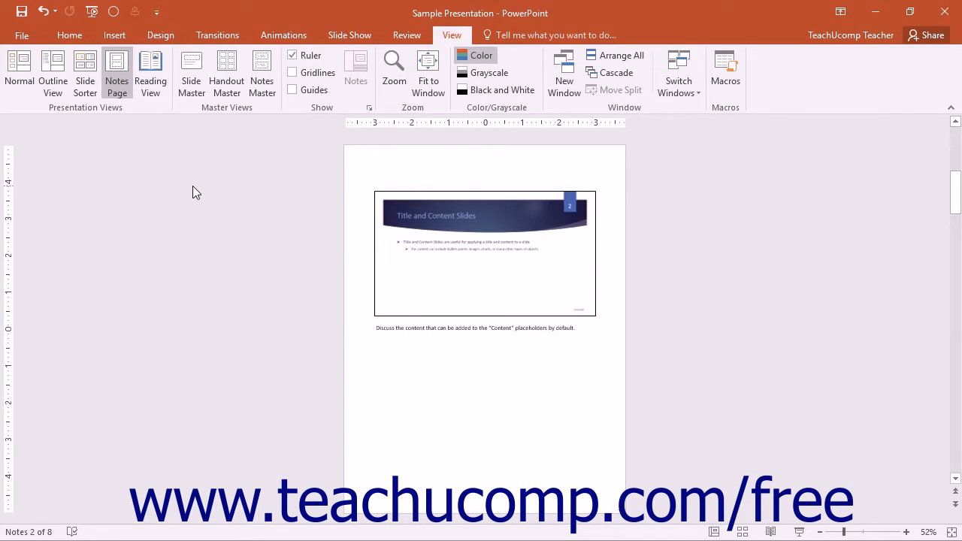
mouse_move(218, 138)
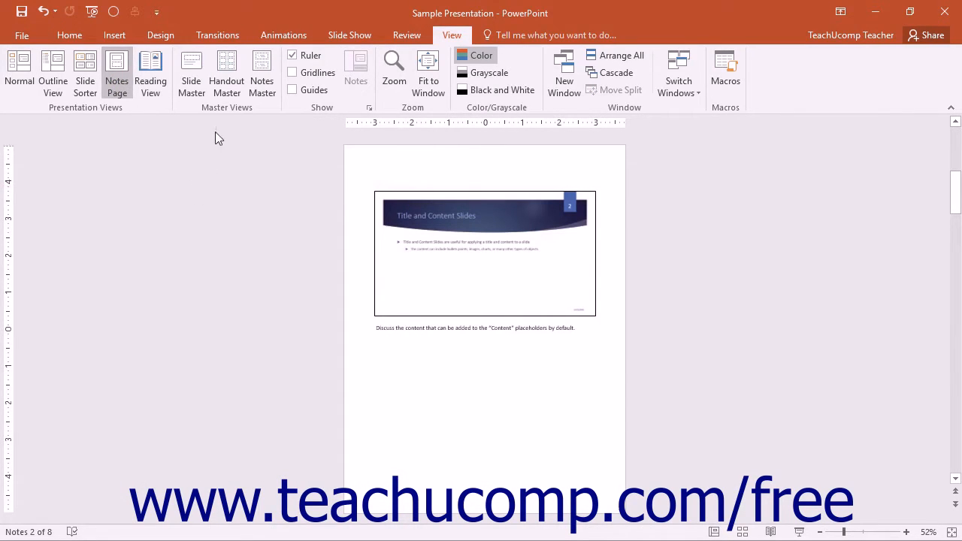
mouse_move(262, 72)
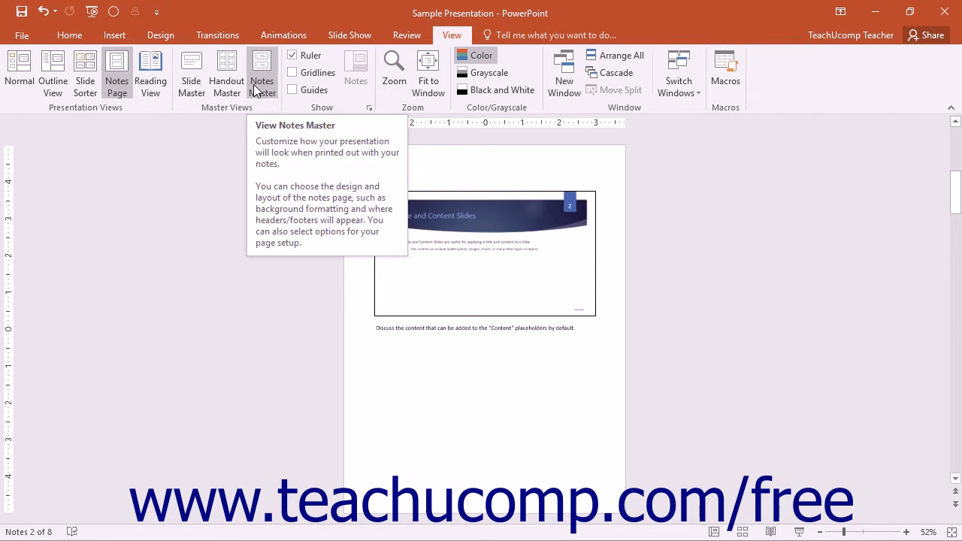
Switch to the Notes Master with its header, date, slide image, body and footer placeholders.
left_click(261, 73)
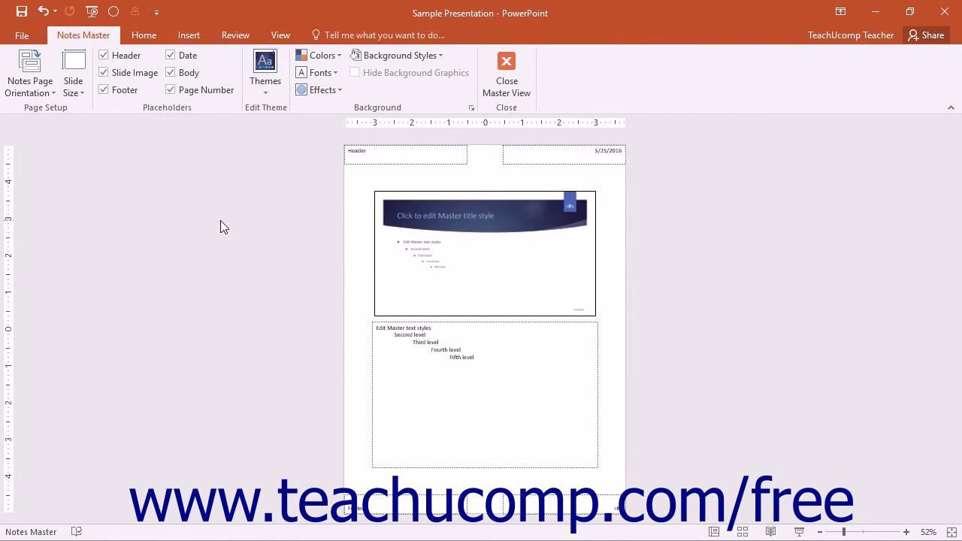
mouse_move(174, 116)
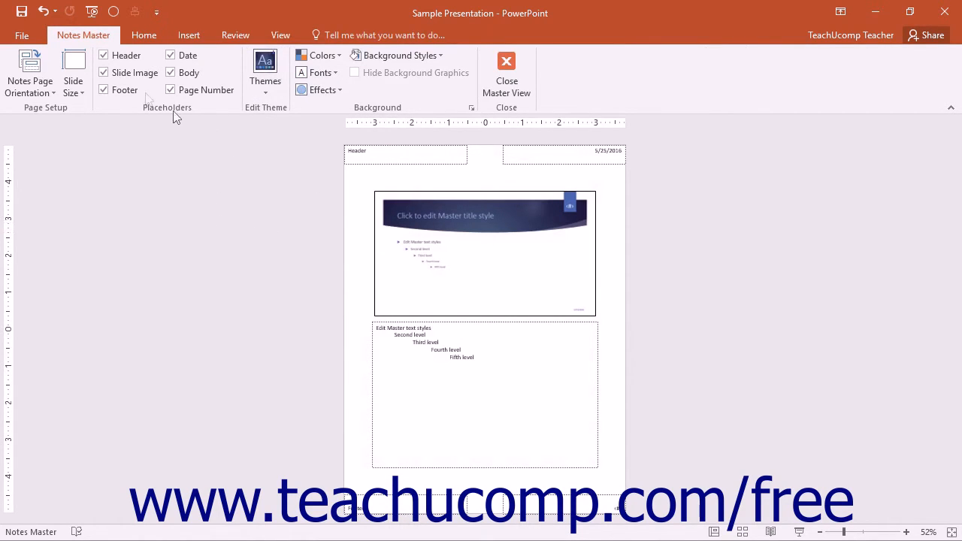
mouse_move(197, 221)
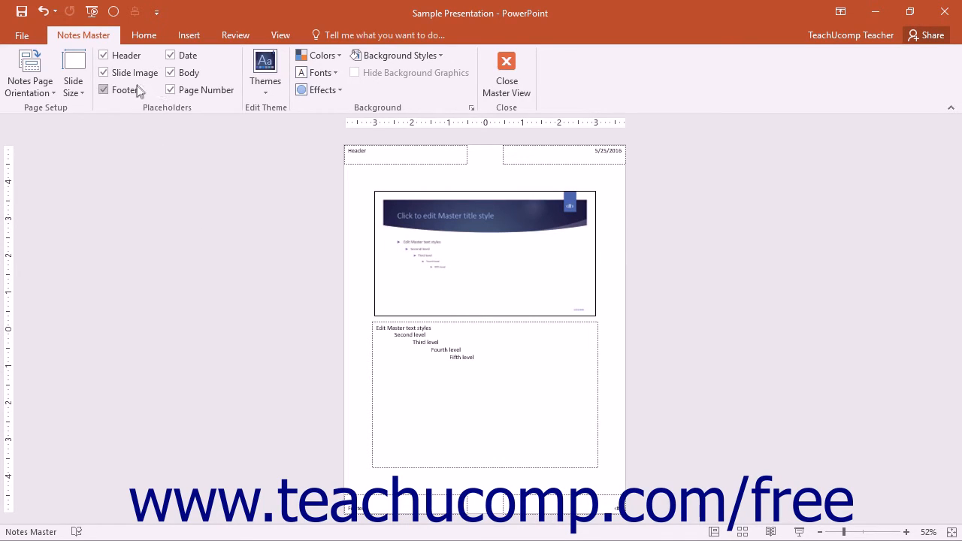
Remove the Footer placeholder from the Notes Master and return to slide 2's notes page.
left_click(103, 90)
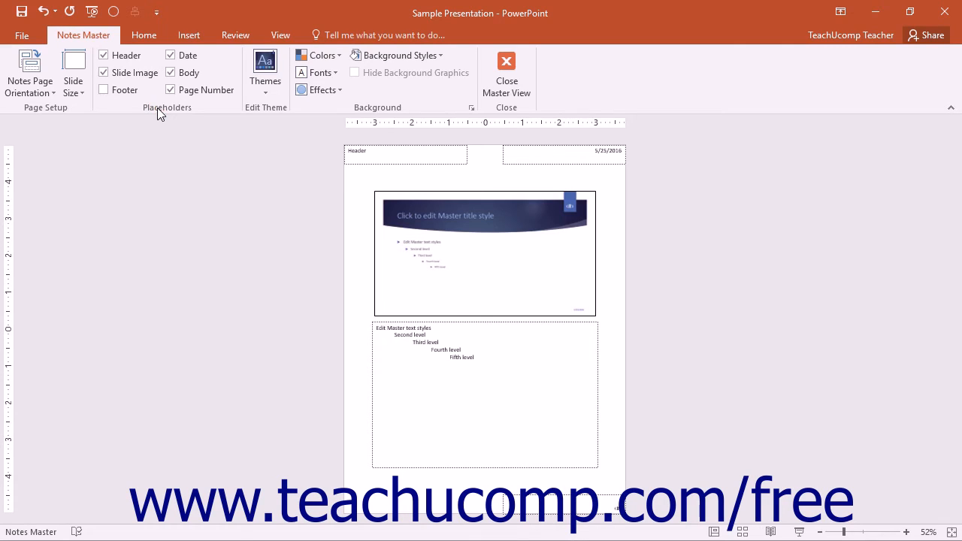
mouse_move(507, 73)
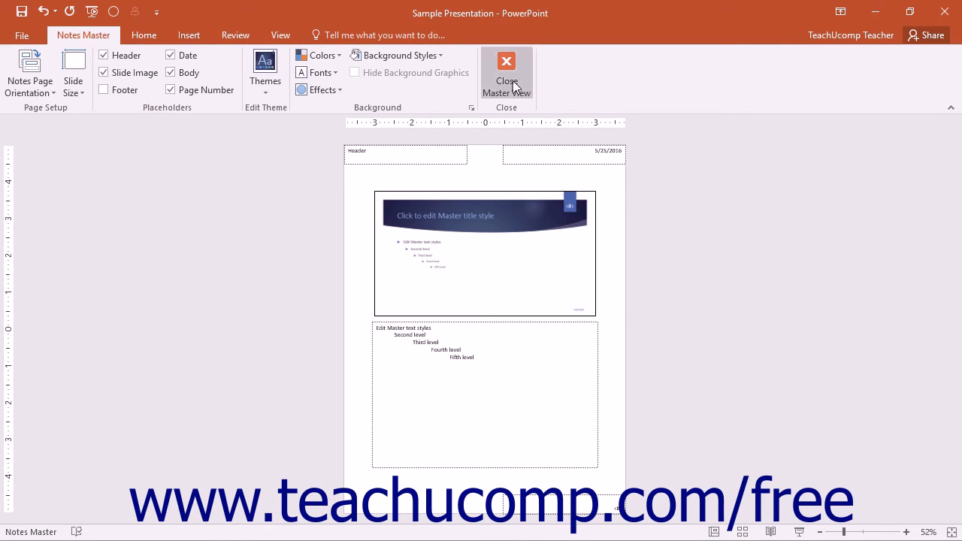
mouse_move(506, 73)
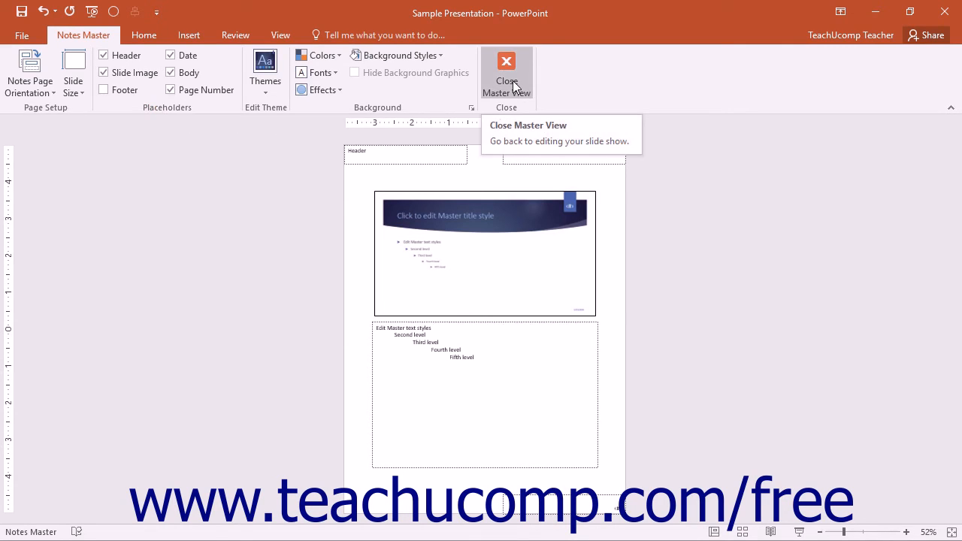
left_click(506, 73)
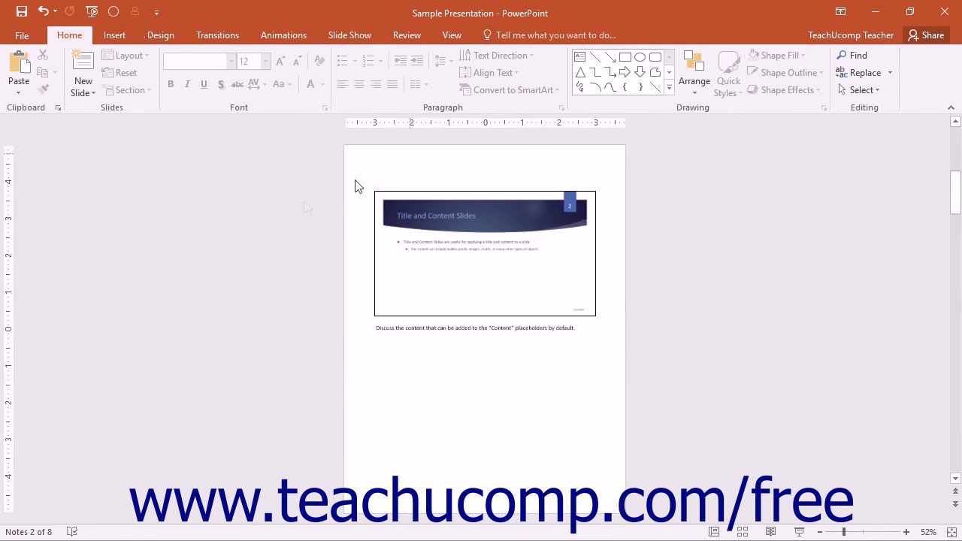